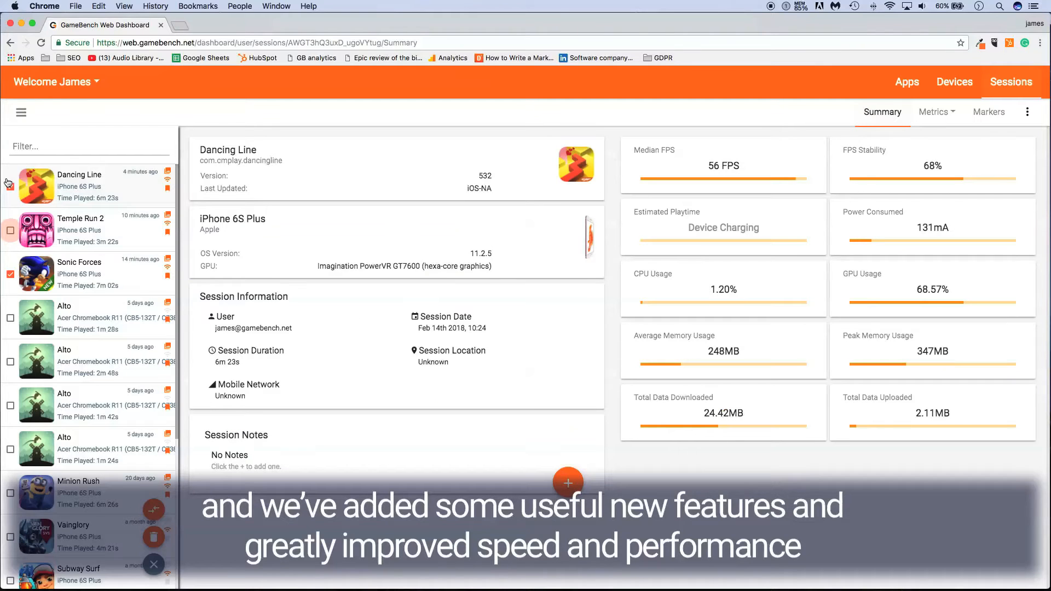
Submit the email and password on the web.gamebench.net login page.
scroll("down", 3)
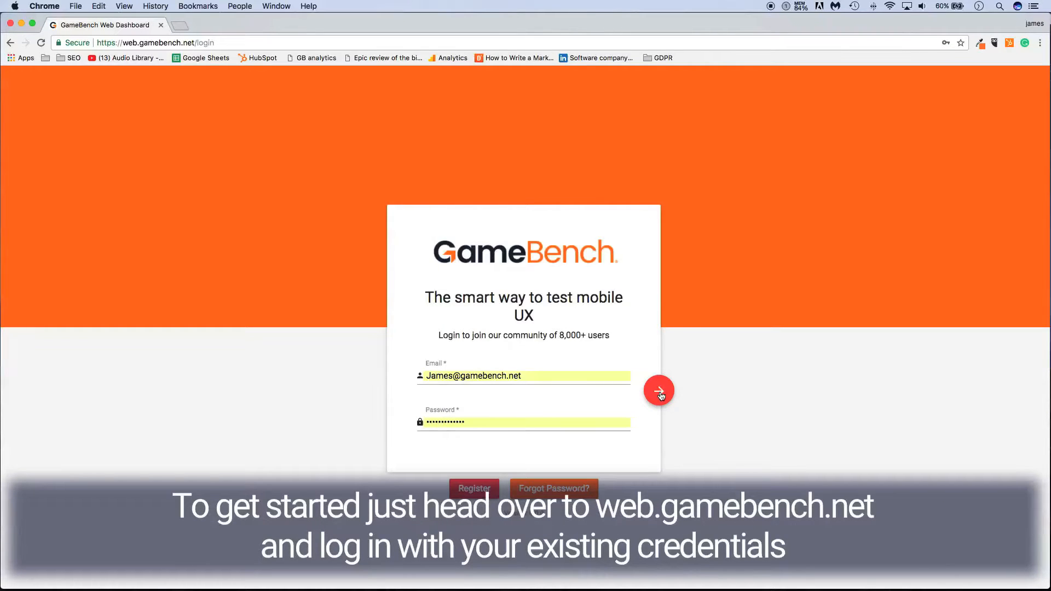
left_click(659, 391)
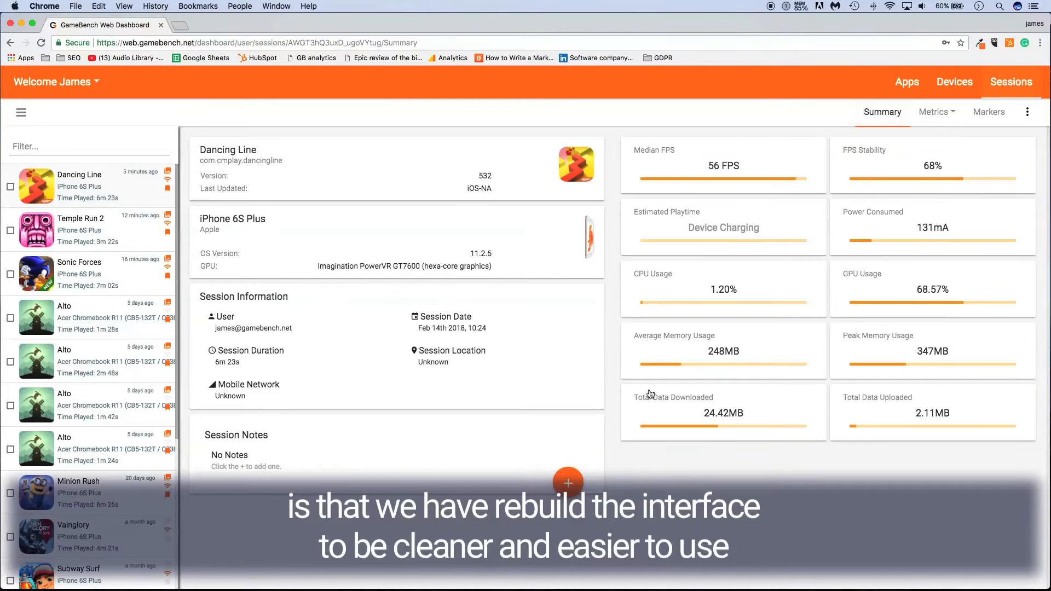
scroll("down", 3)
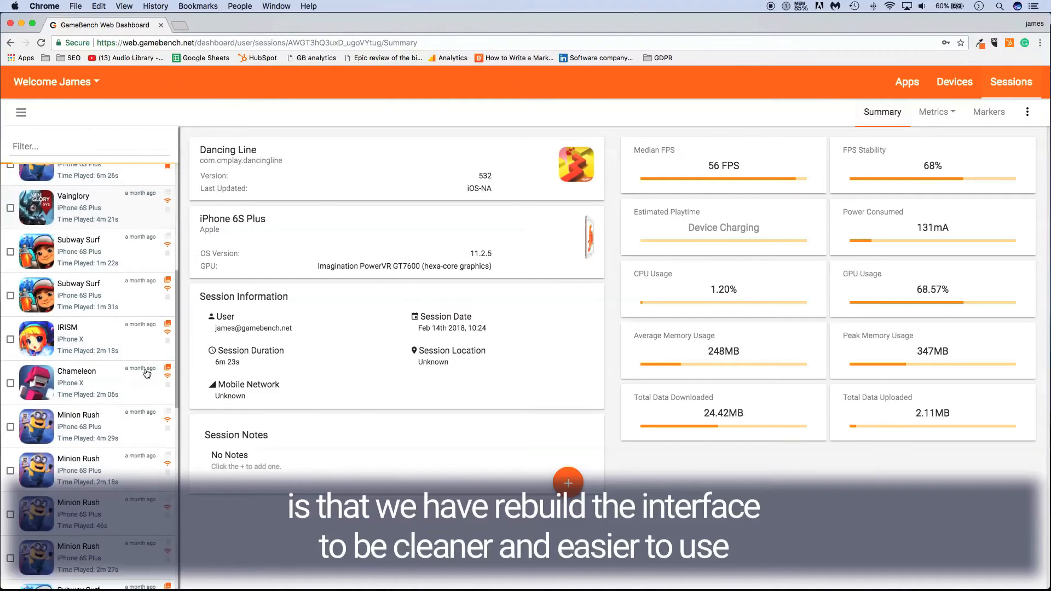
scroll("down", 3)
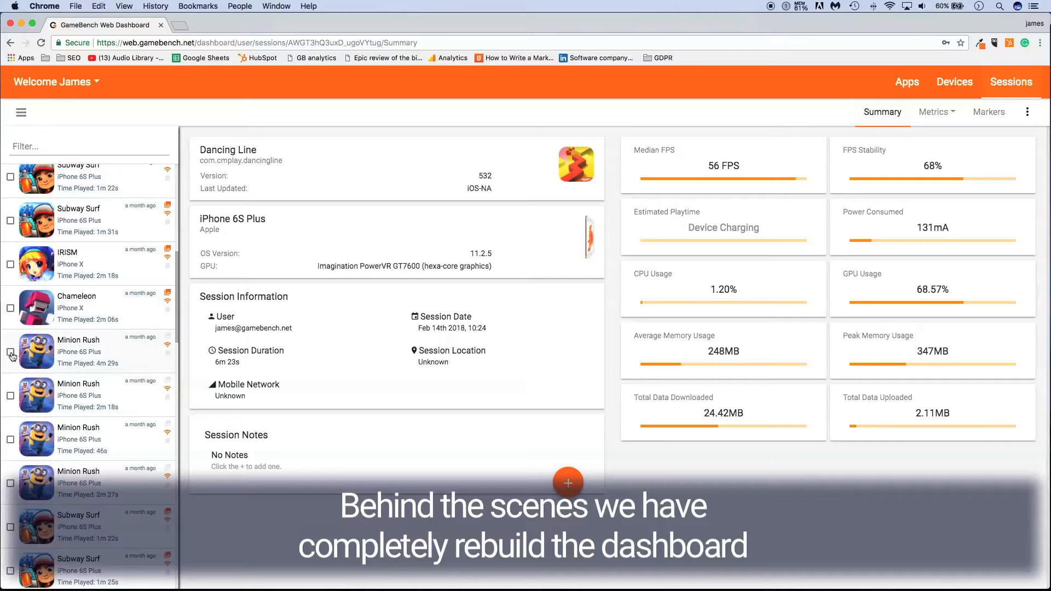
left_click(10, 440)
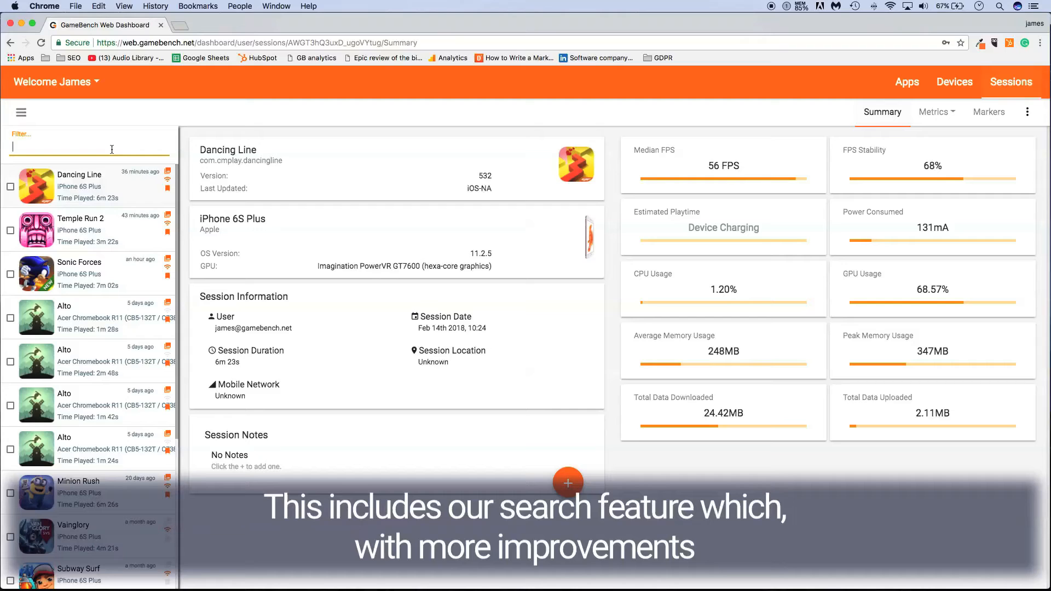
Filter the sessions by 'subway' and open the first Subway Surf session.
type("subway")
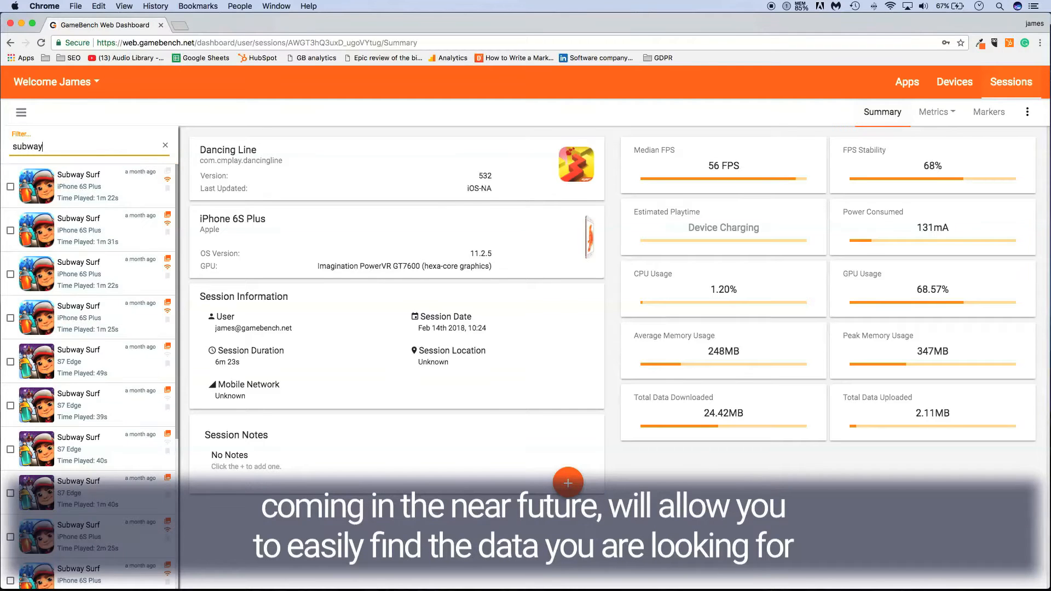
left_click(87, 187)
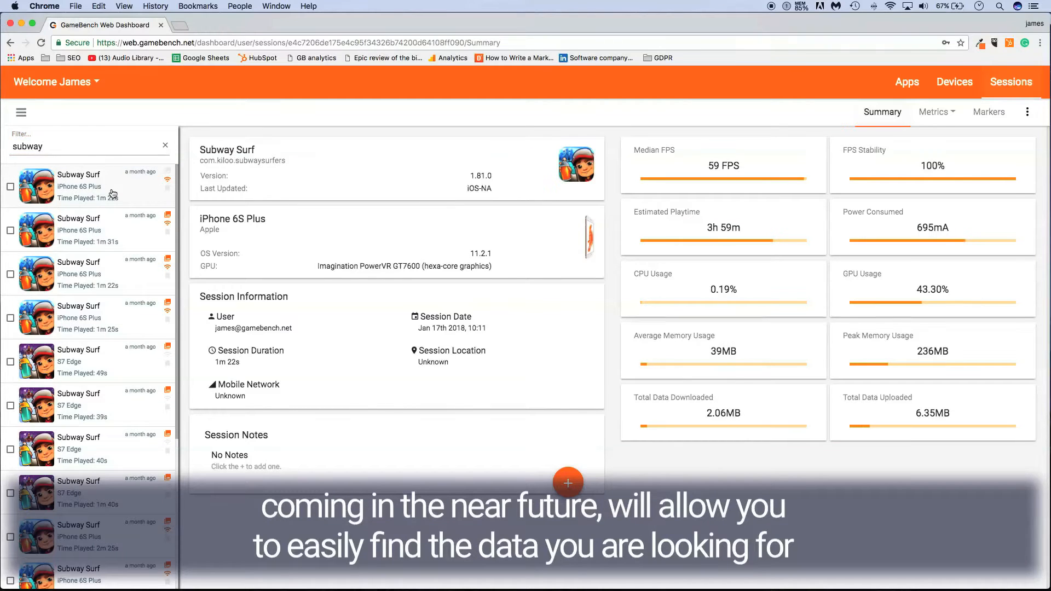
mouse_move(741, 163)
type("FPS dro")
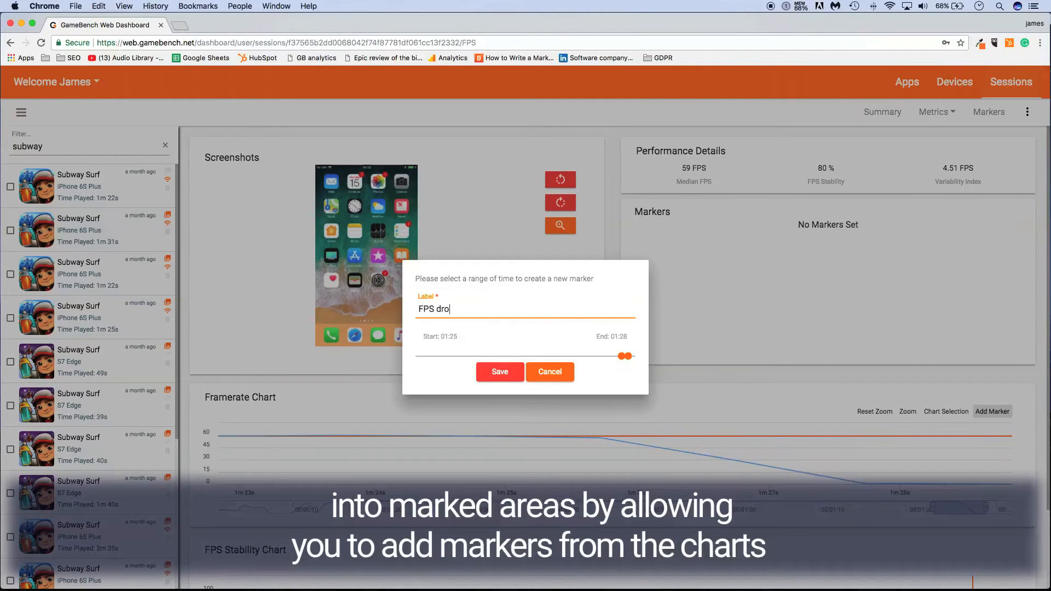
Save the 'FPS drop' (01:25–01:28) and 'Level 1' (00:00–00:15) markers.
left_click(499, 372)
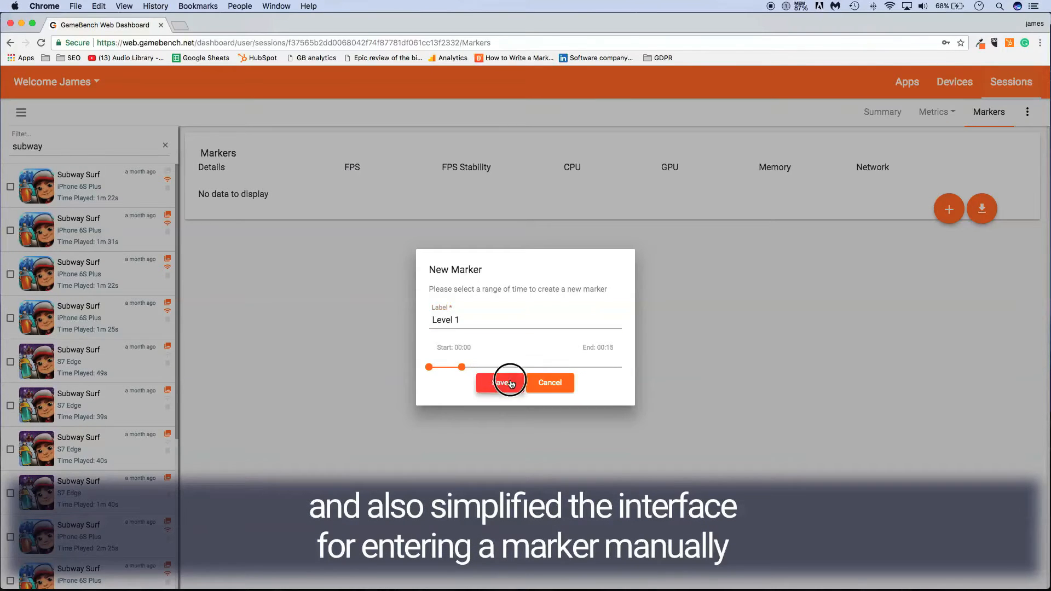
left_click(501, 382)
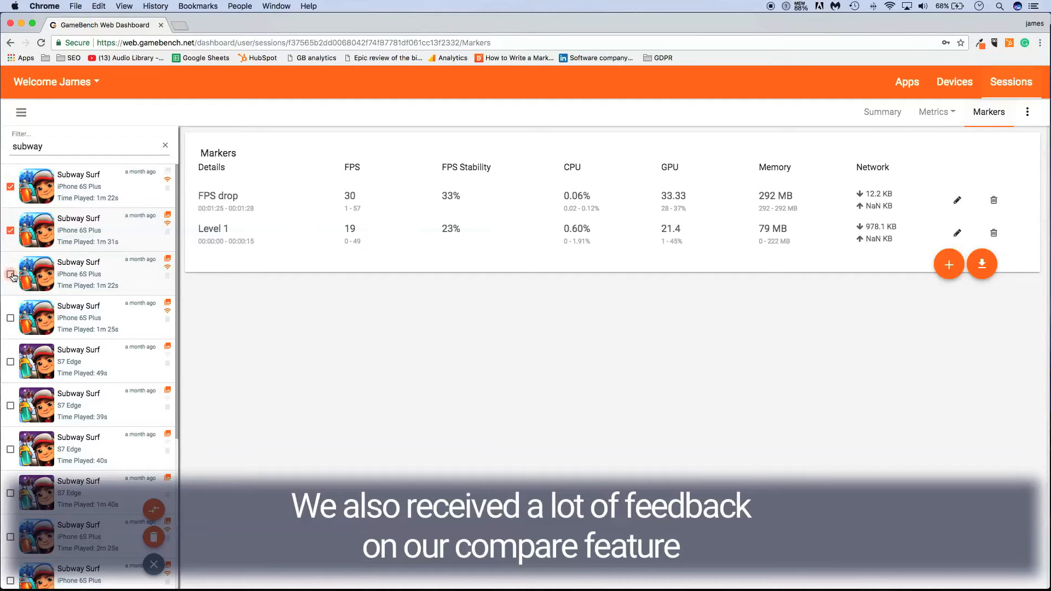
Tick the third Subway Surf session in the sidebar for the six-session comparison.
left_click(10, 274)
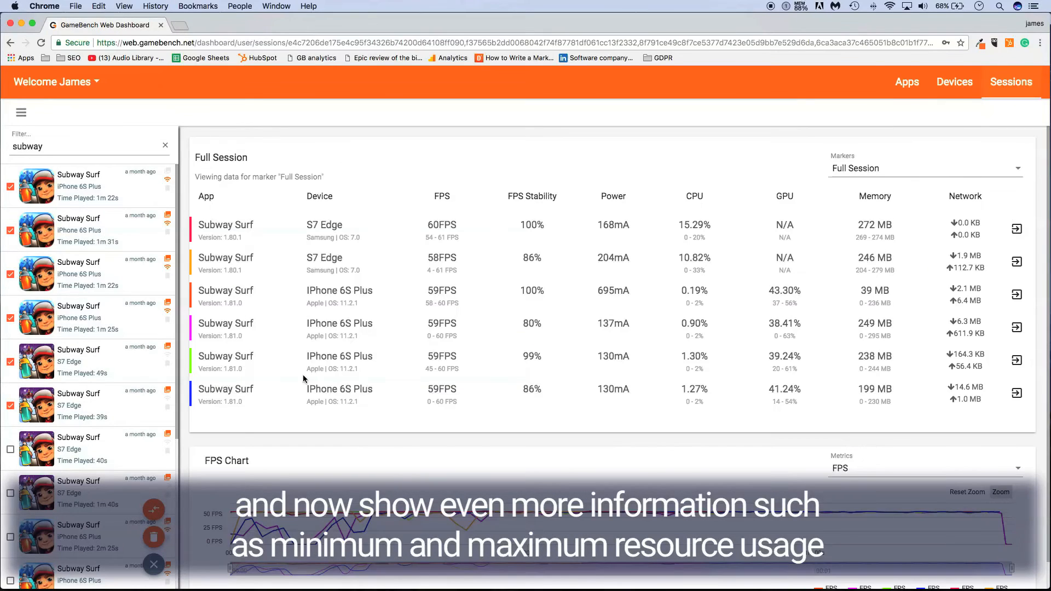
scroll("up", 3)
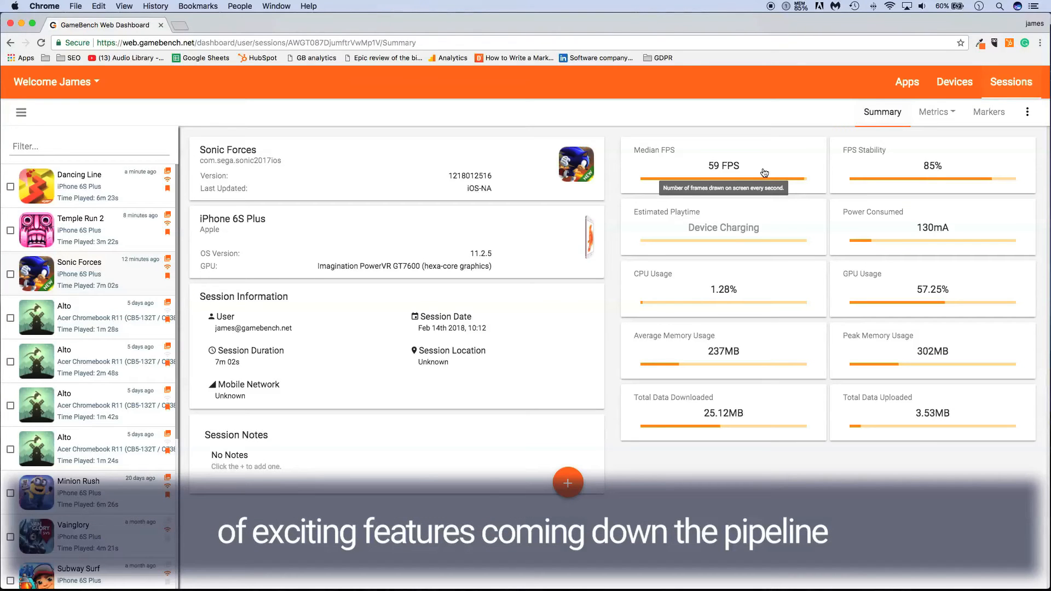
Show the Sonic Forces FPS metrics and scroll down to the Framerate Chart.
left_click(932, 112)
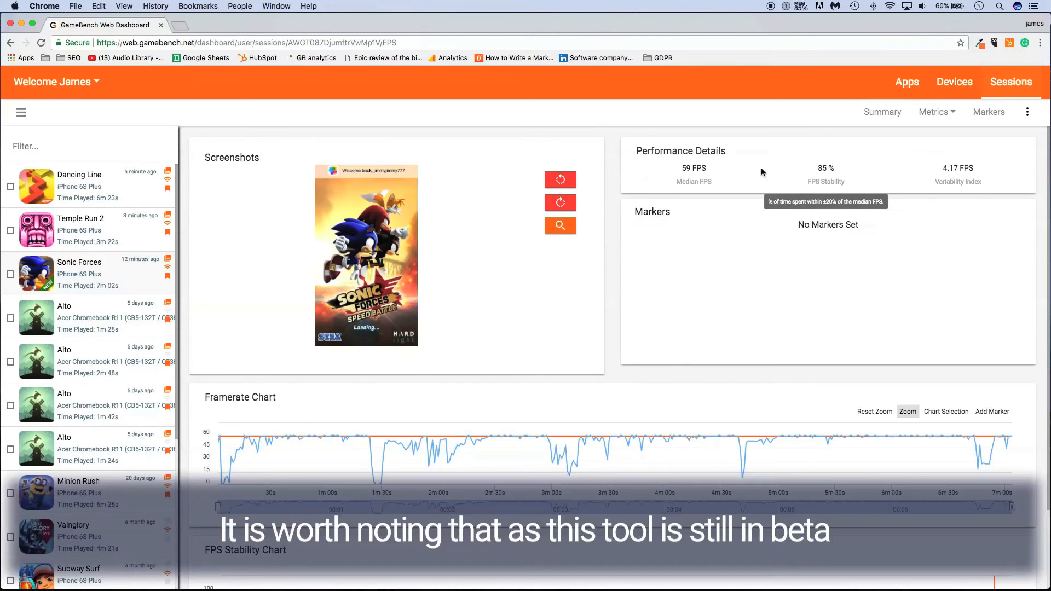
scroll("down", 3)
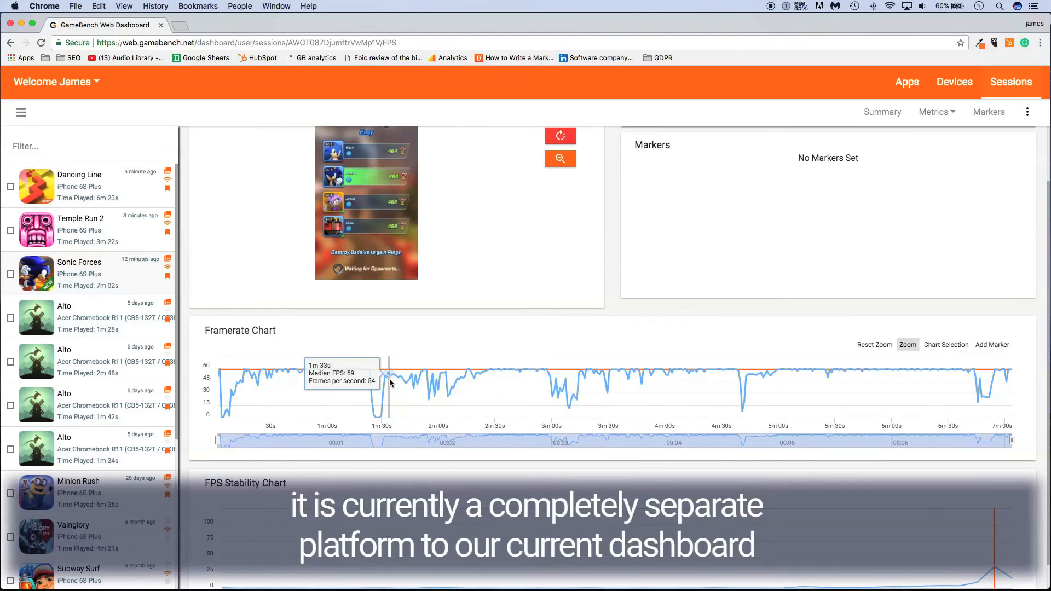
mouse_move(378, 400)
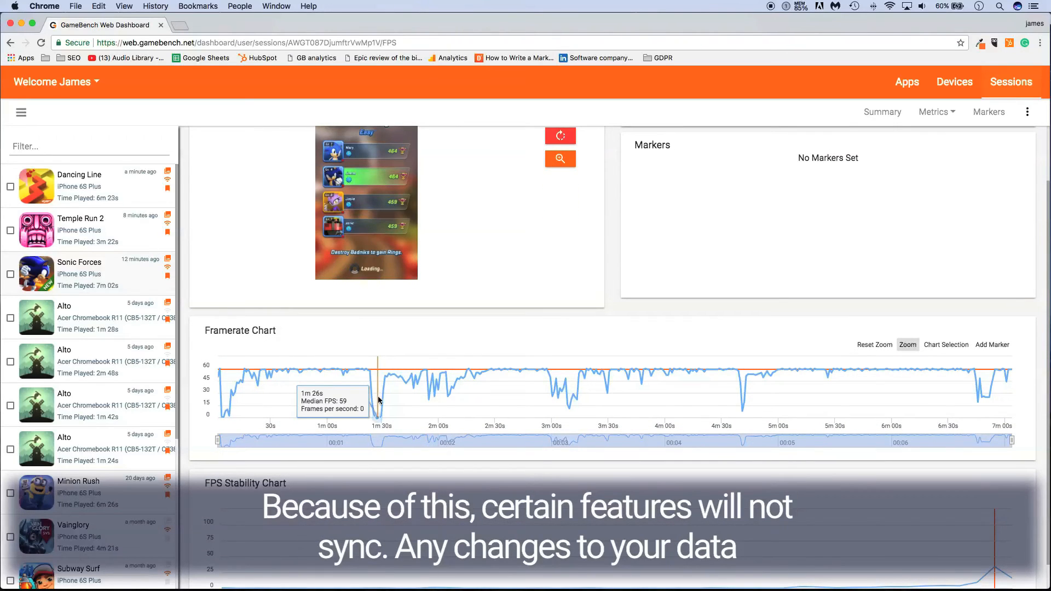
mouse_move(569, 391)
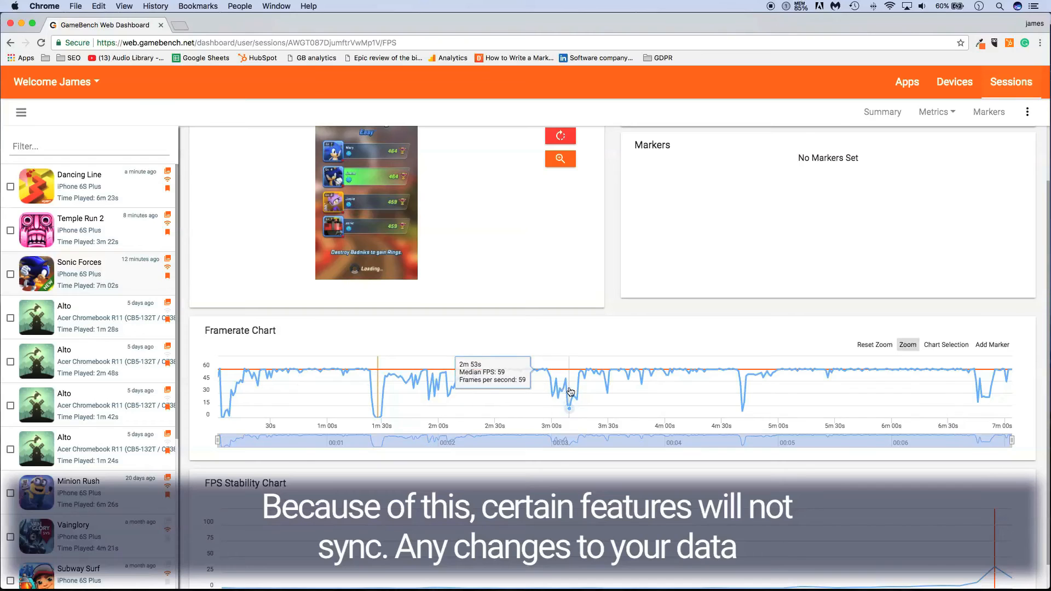
mouse_move(601, 388)
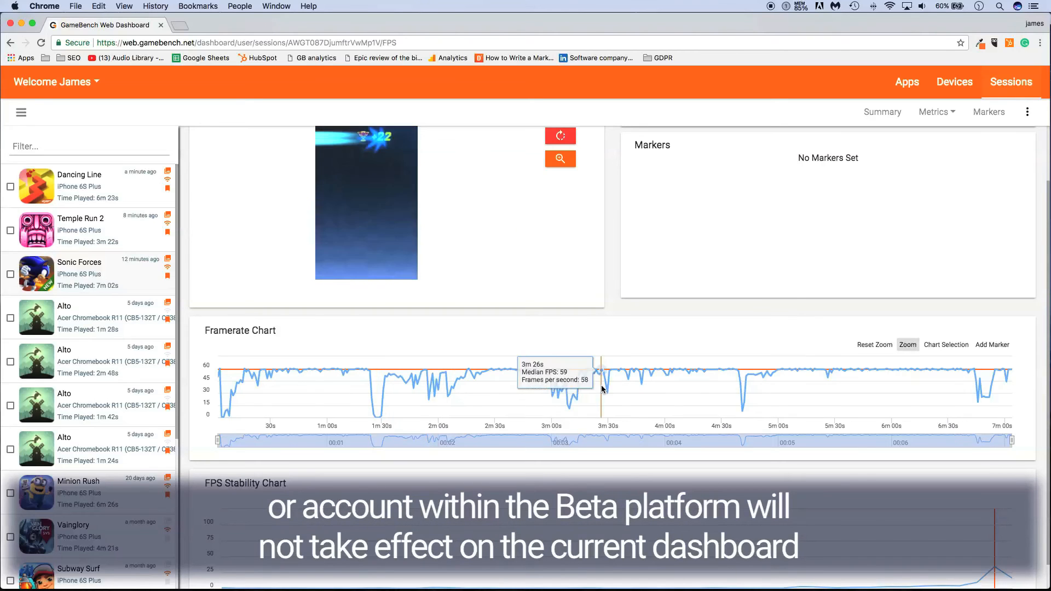
mouse_move(511, 409)
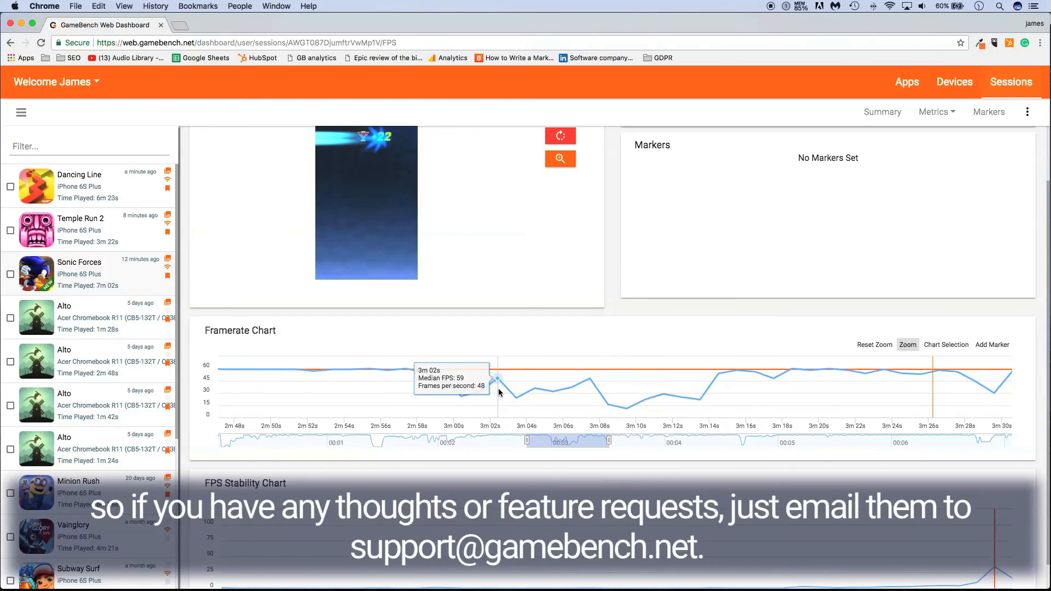
mouse_move(604, 403)
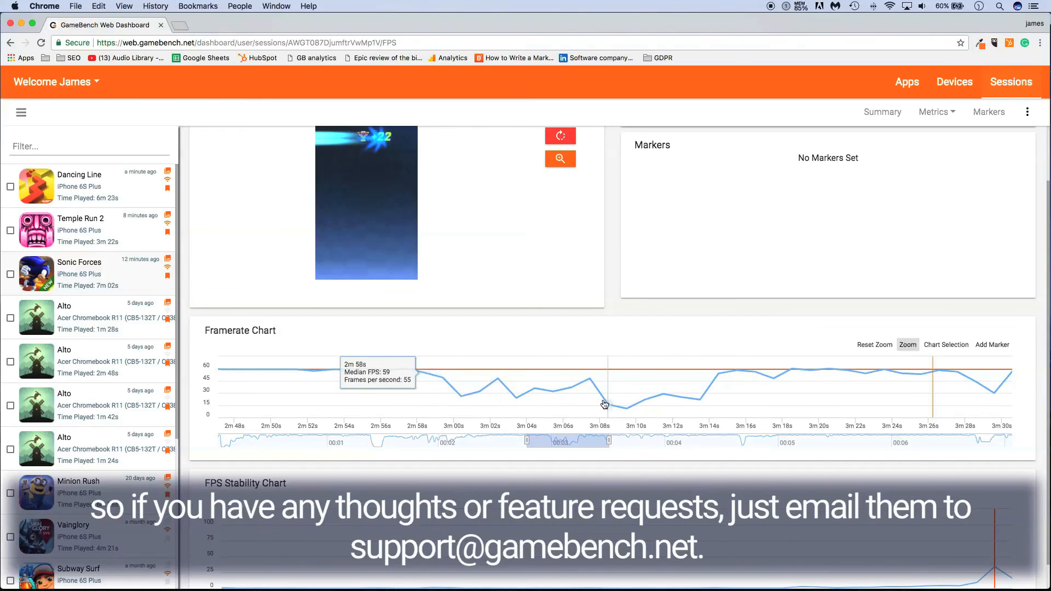
mouse_move(611, 436)
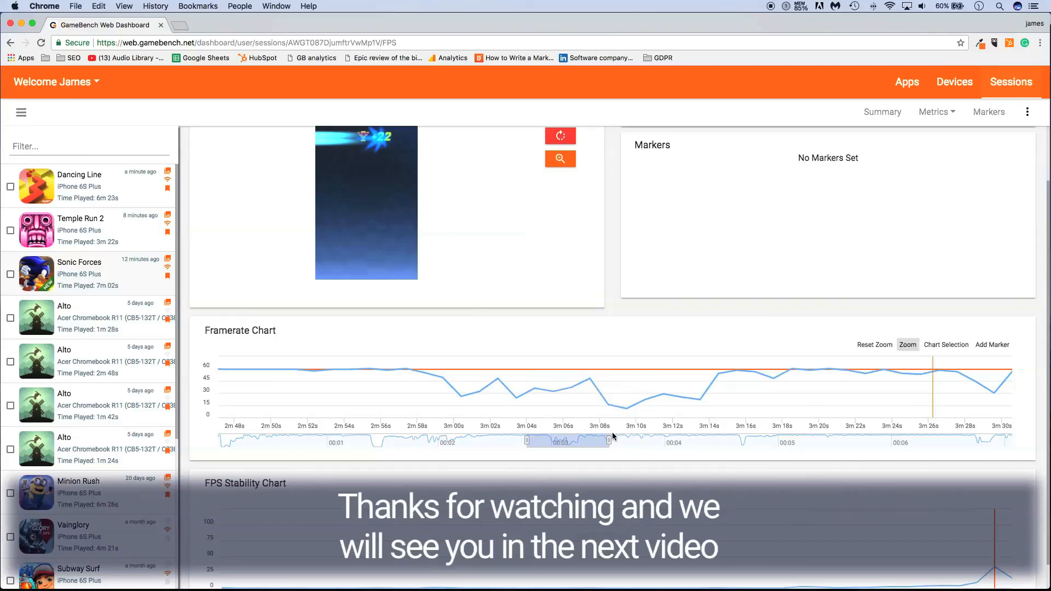